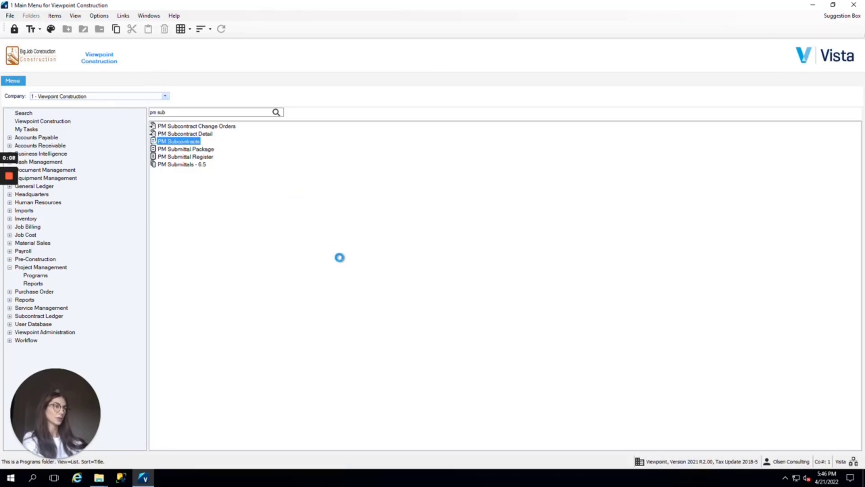
- Open the PM Subcontracts form from the Project Management search results
double_click(179, 141)
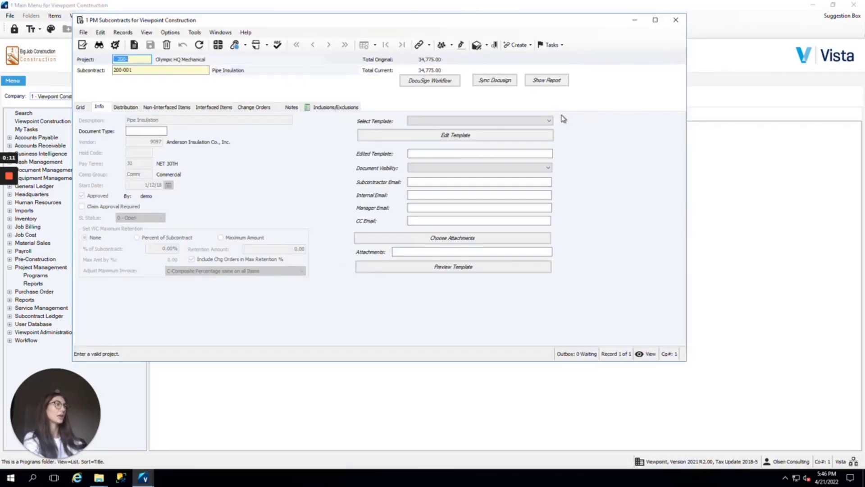
mouse_move(570, 142)
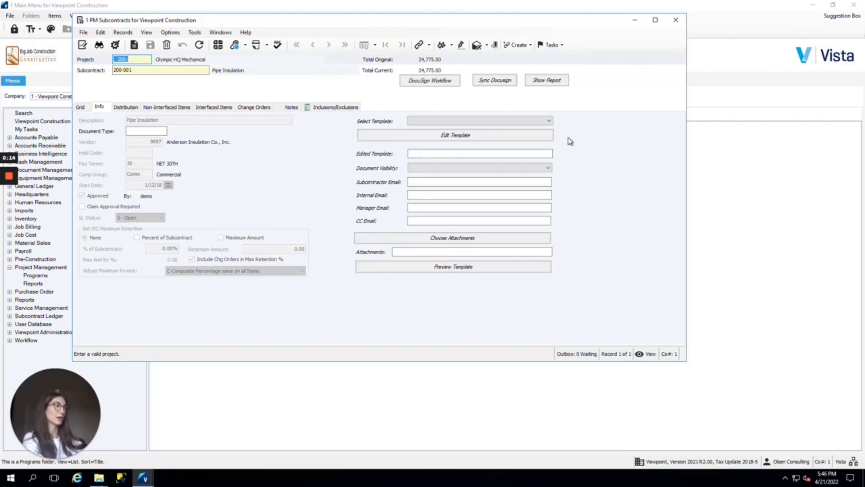
mouse_move(595, 246)
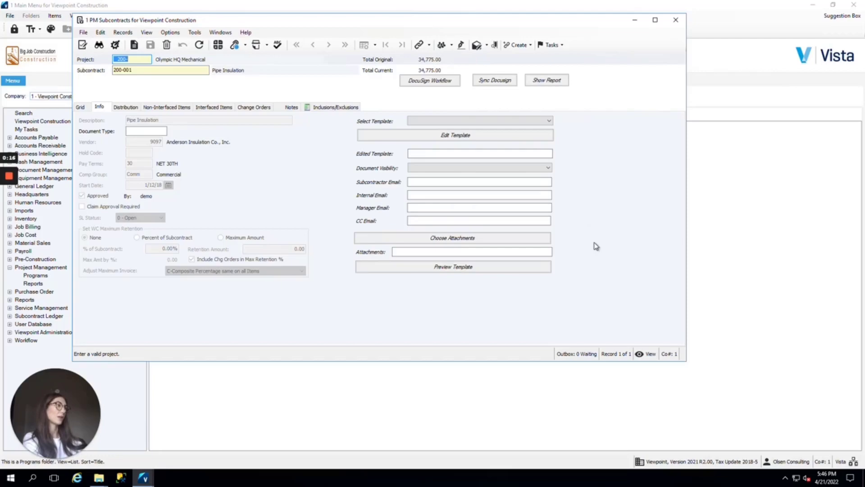
mouse_move(585, 202)
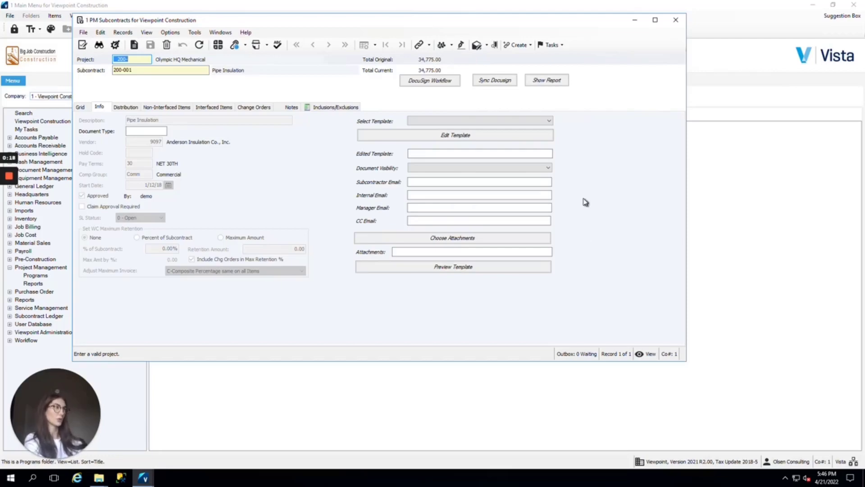
mouse_move(455, 283)
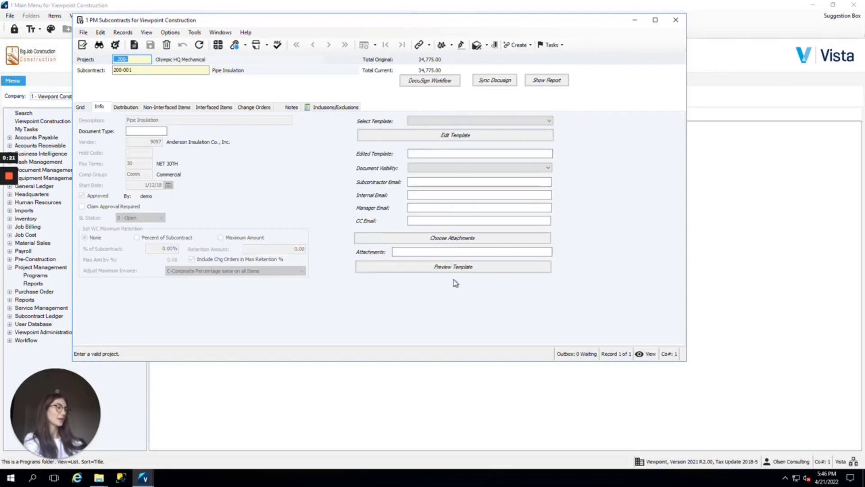
mouse_move(522, 285)
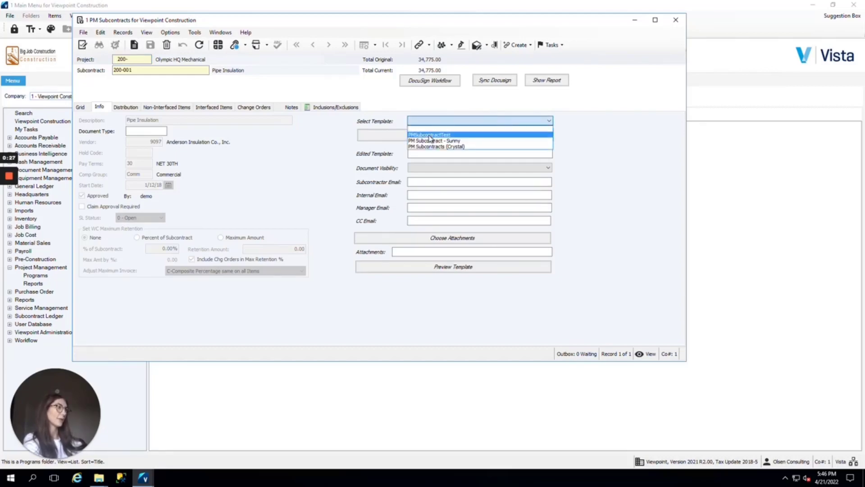
- Choose the PMSubcontractTest template for subcontract 200-001 and start editing it
click(429, 134)
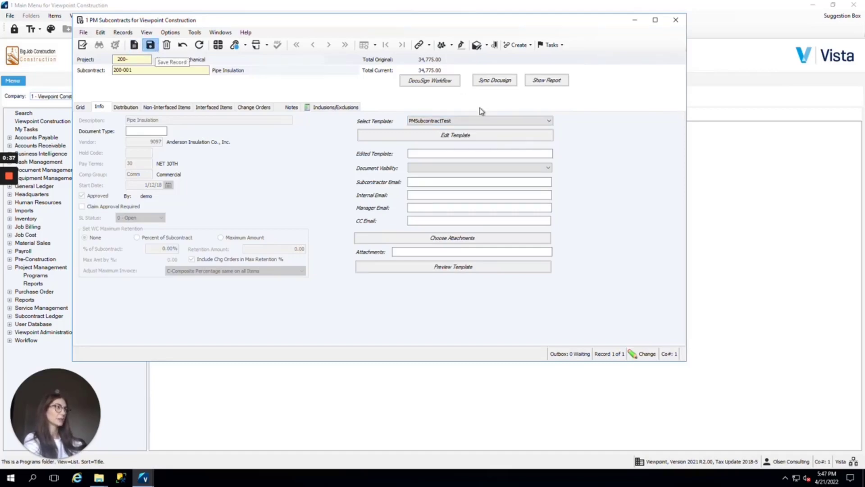
click(453, 135)
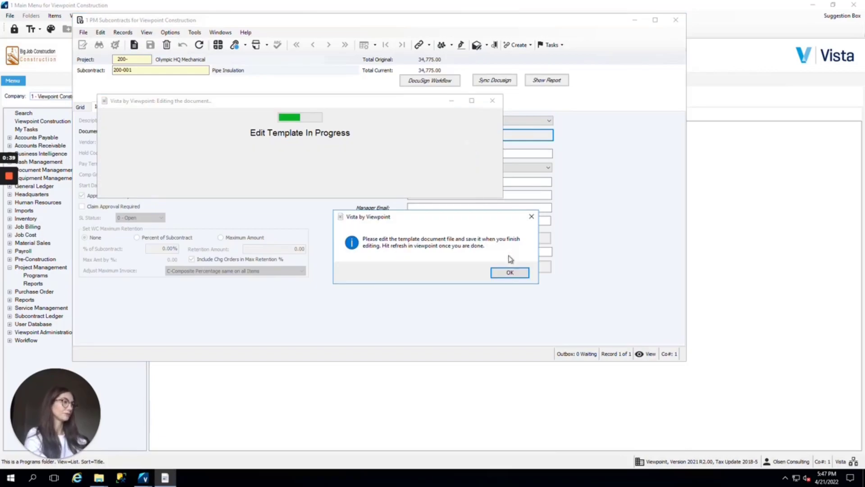
- Acknowledge the editing notice and add the text Test13 to the Word template
click(509, 272)
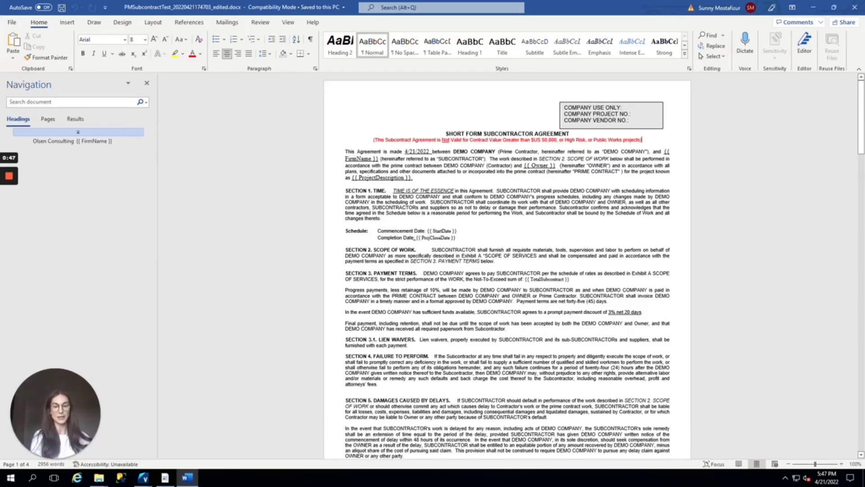
text(Test13)
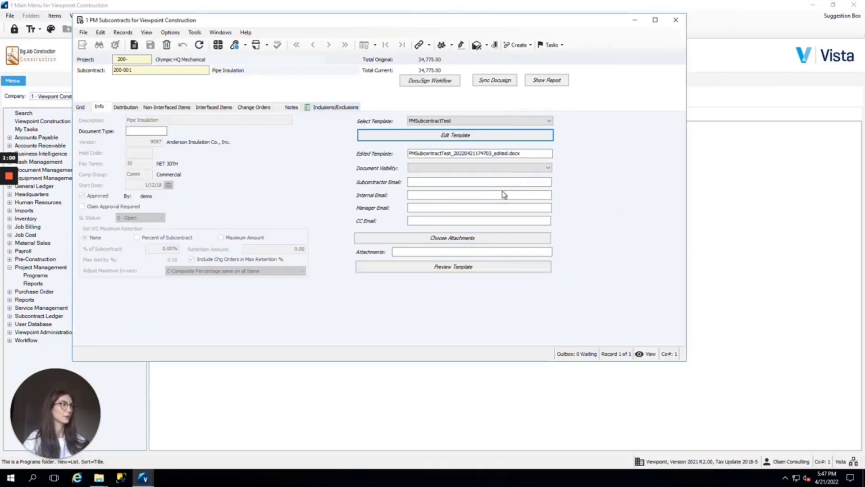
- Set Document Visibility to Yes and begin entering the subcontractor email
click(479, 167)
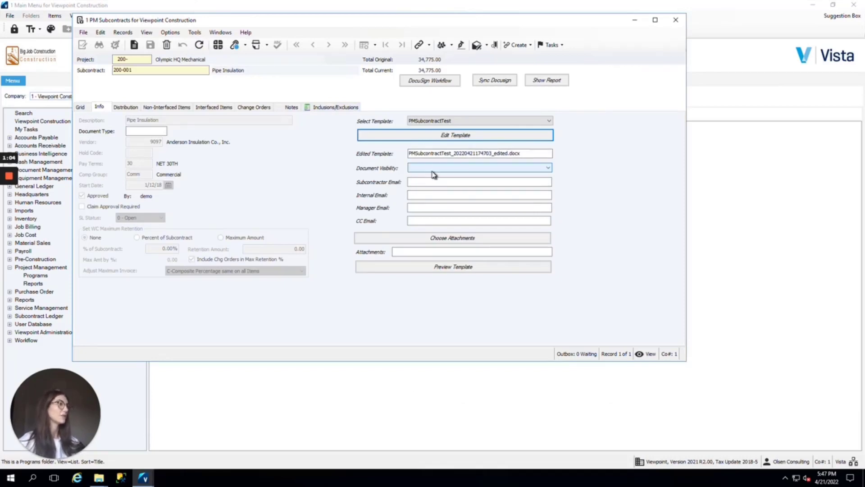
click(547, 168)
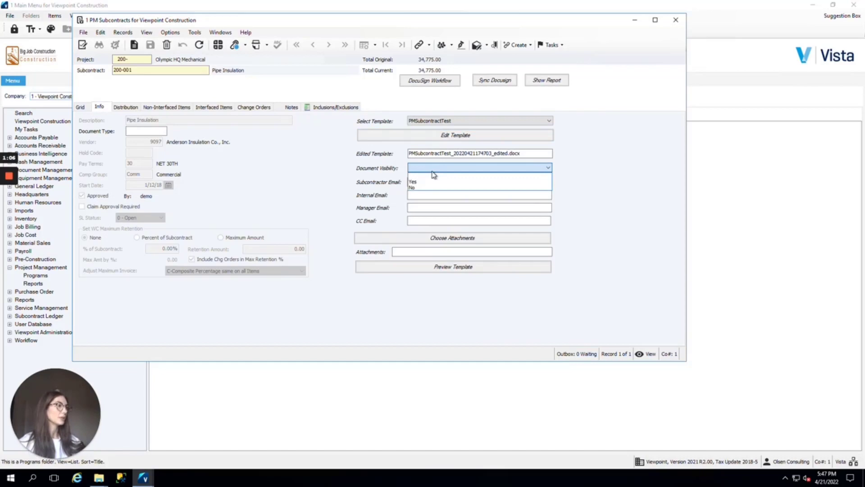
click(413, 181)
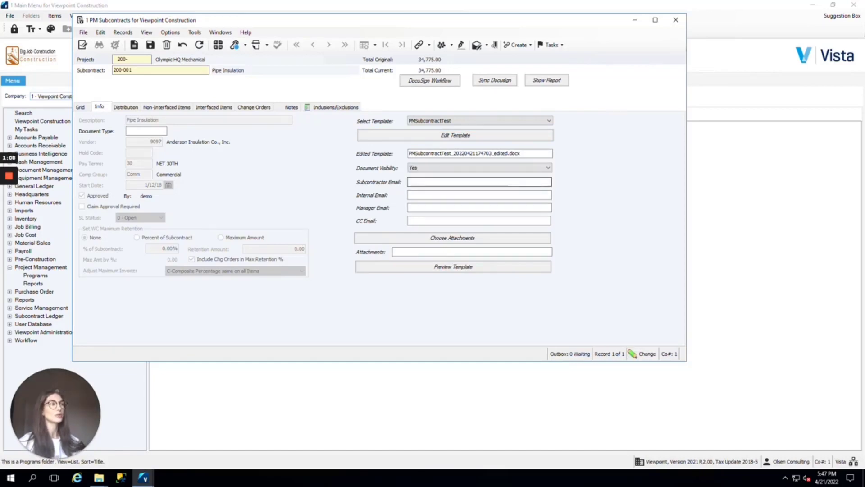
click(479, 181)
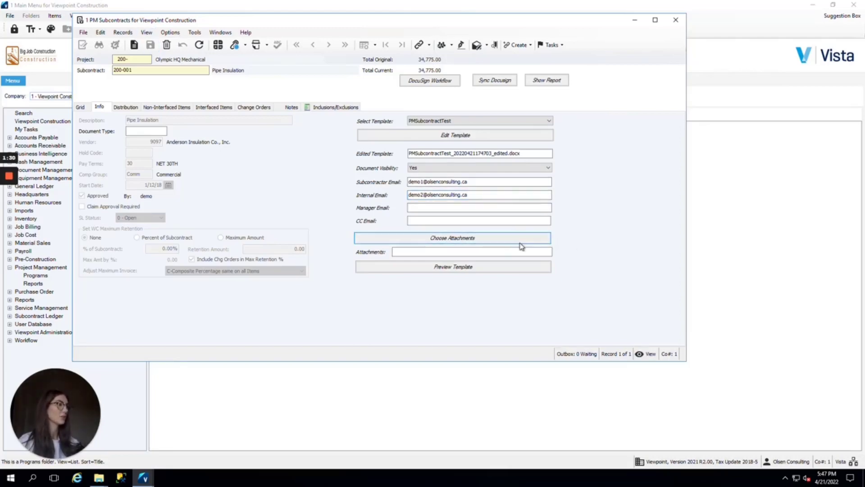
- Attach Attachment Test 1.pdf (hidden from subcontractor) and Attachment Test 2.pdf (internal), then refresh the list
click(452, 238)
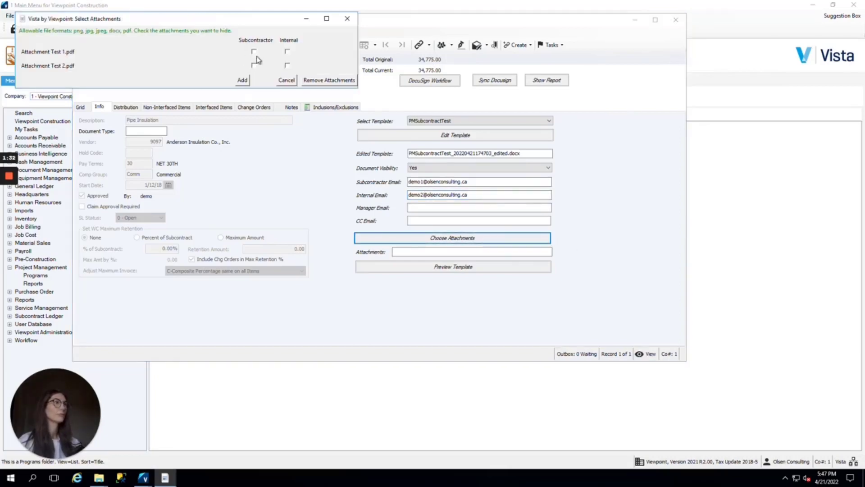
click(253, 51)
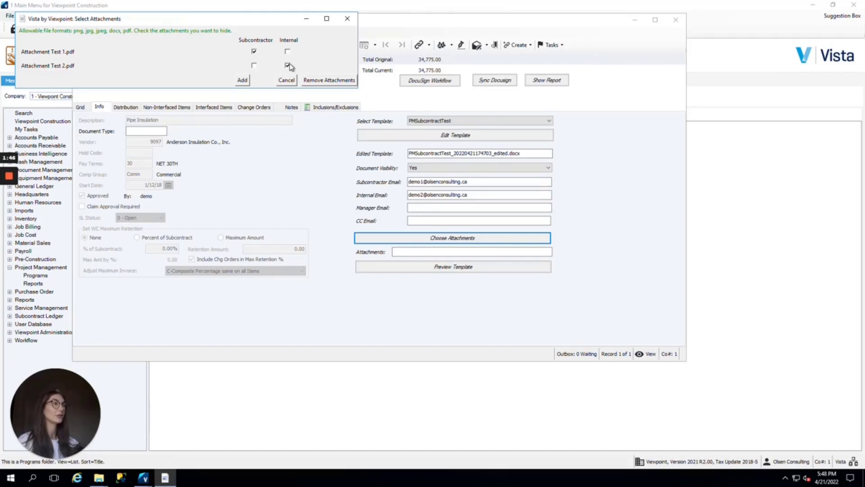
click(287, 65)
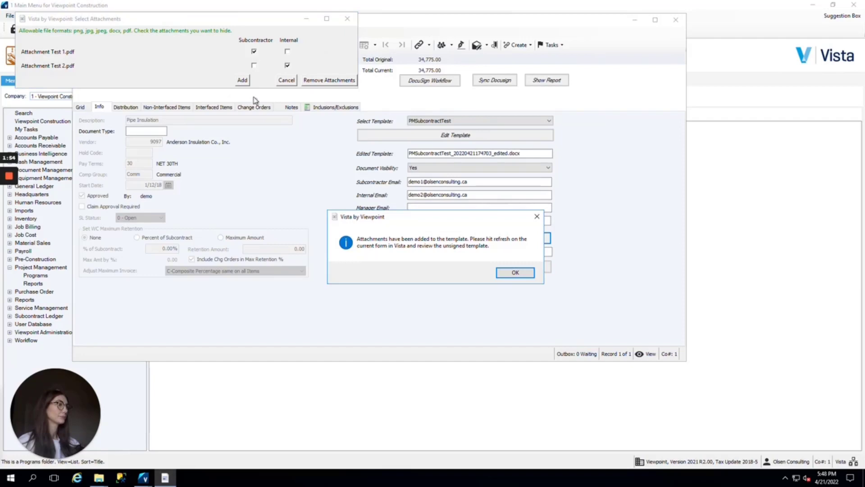
mouse_move(374, 256)
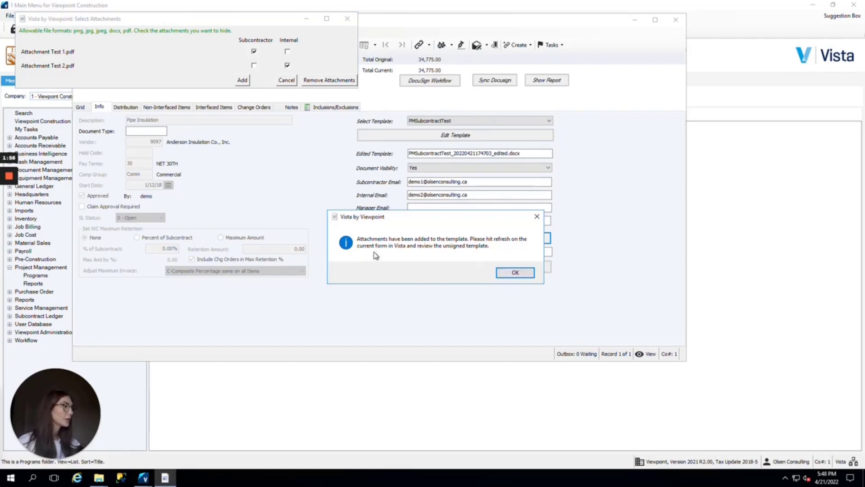
click(513, 272)
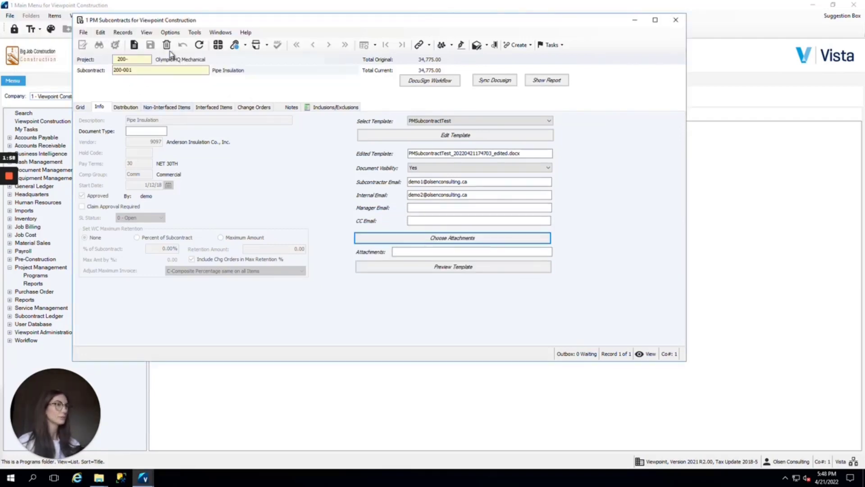
click(451, 238)
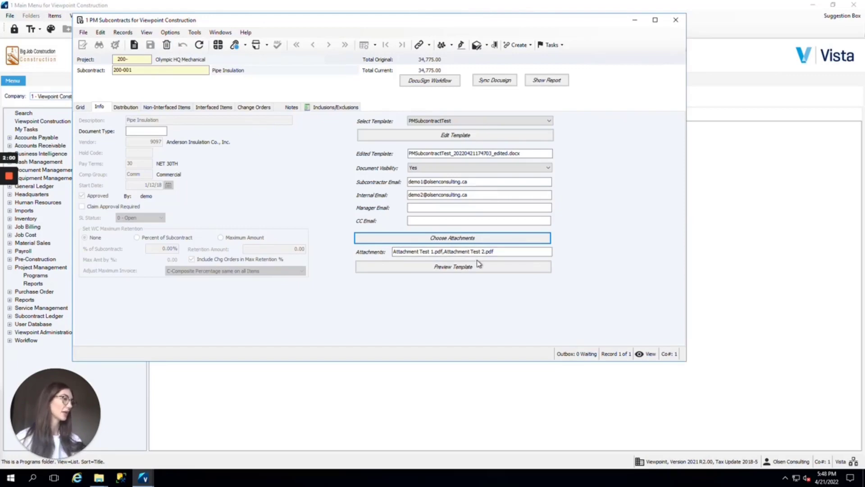
mouse_move(454, 279)
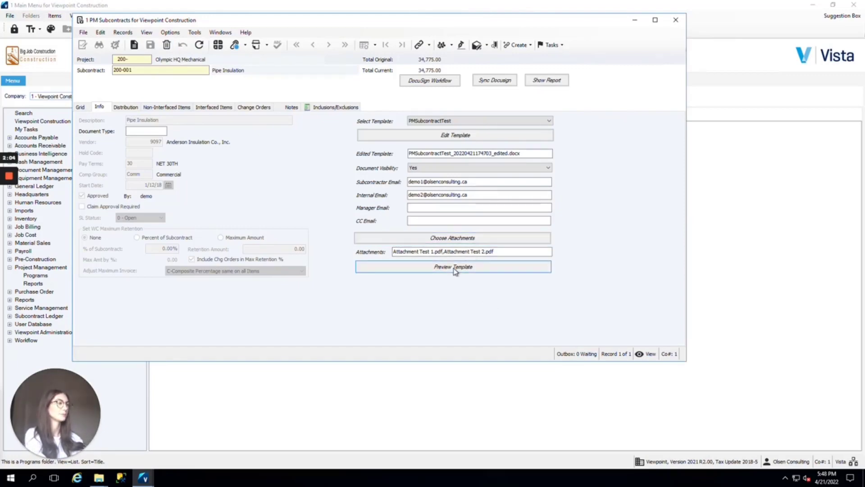
click(452, 266)
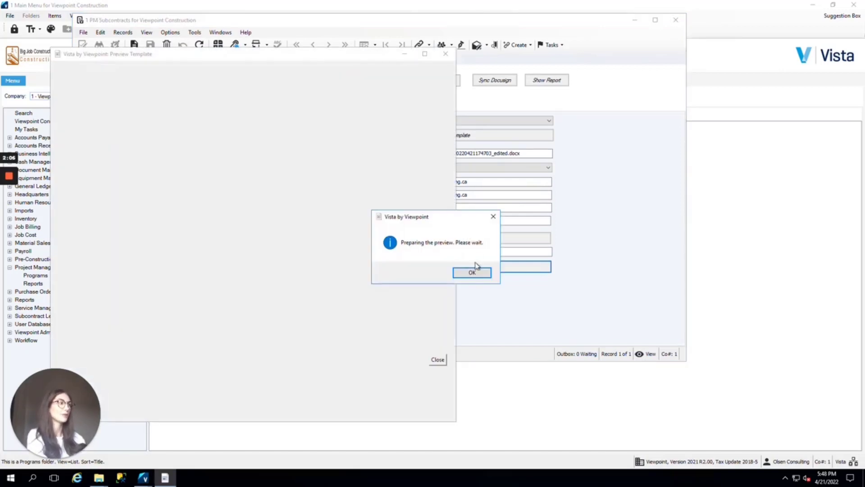
click(472, 272)
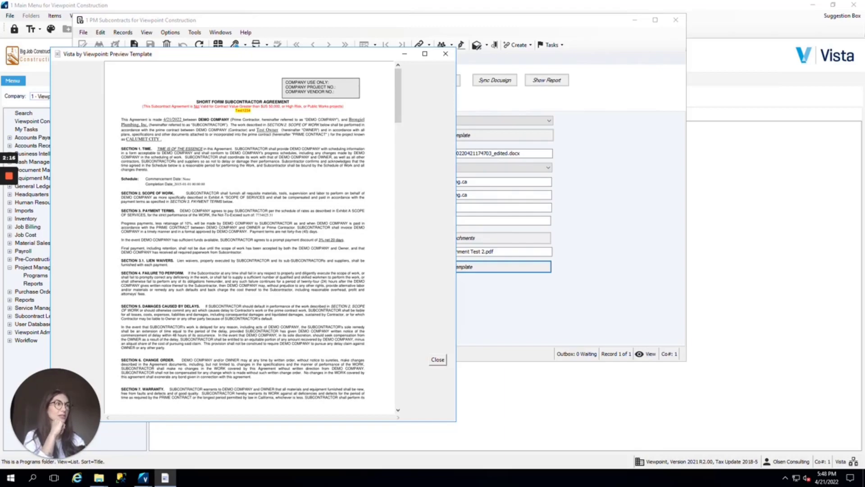
scroll(down, 3)
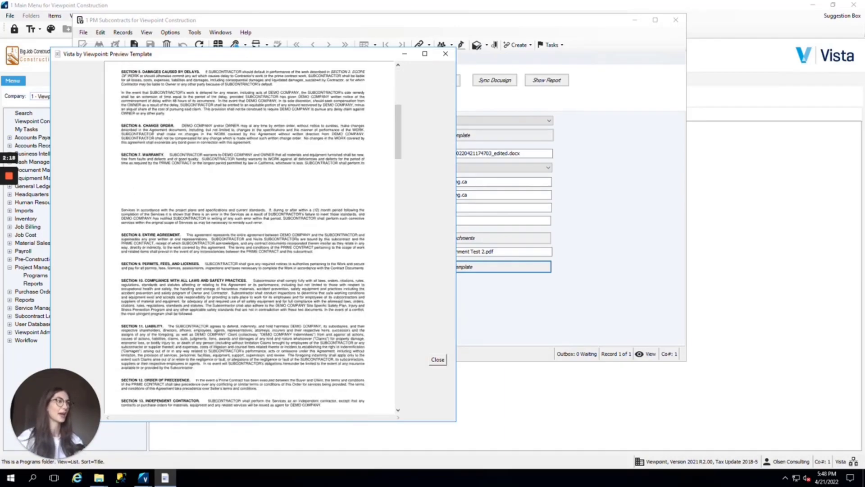
scroll(down, 3)
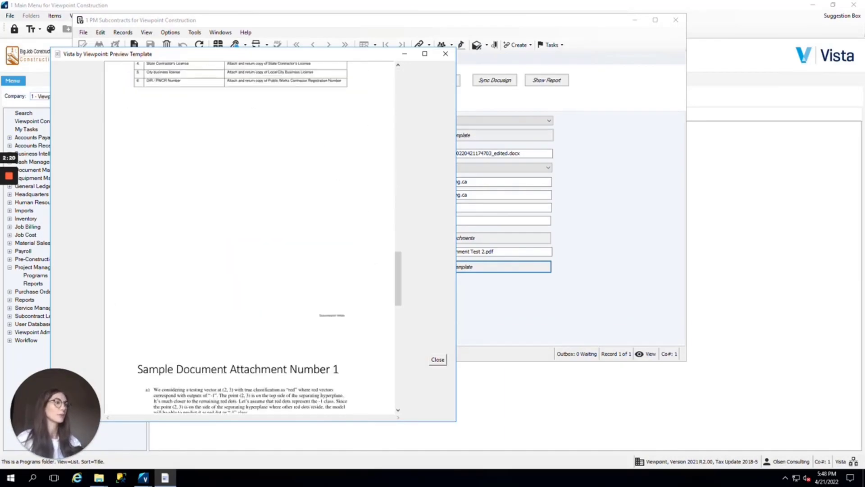
scroll(down, 3)
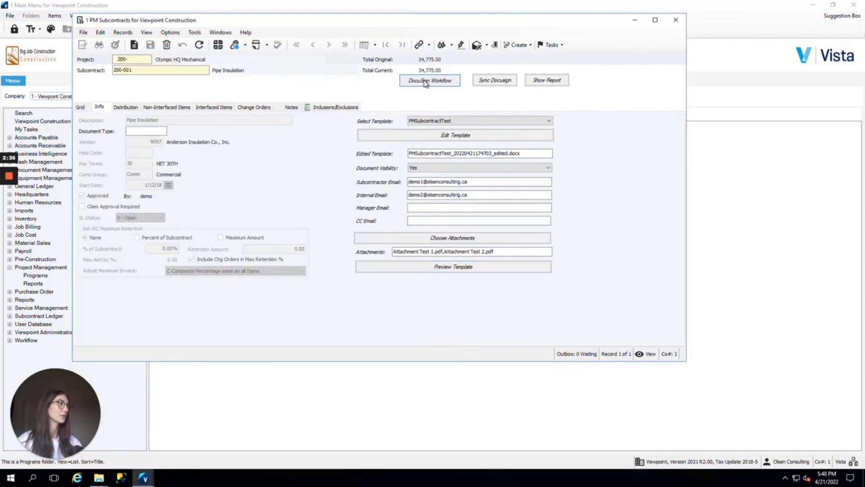
- Send subcontract 200-001 through DocuSign, dismiss the confirmation and switch to Outlook
click(429, 80)
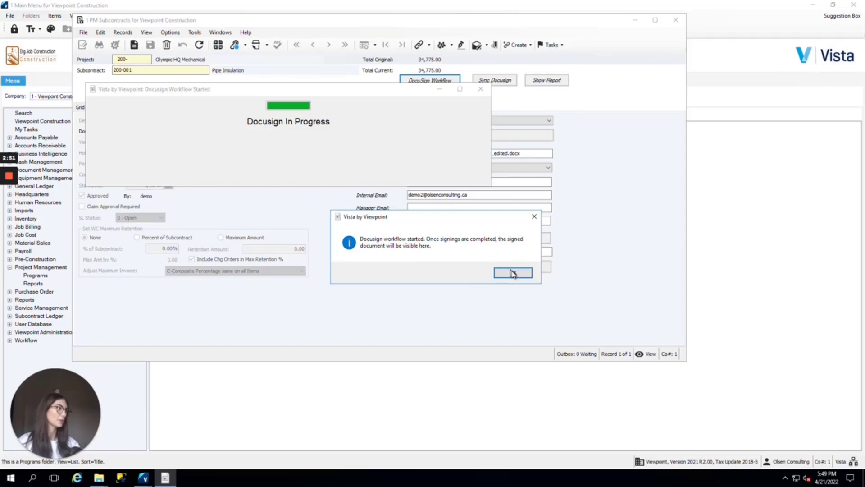
click(512, 272)
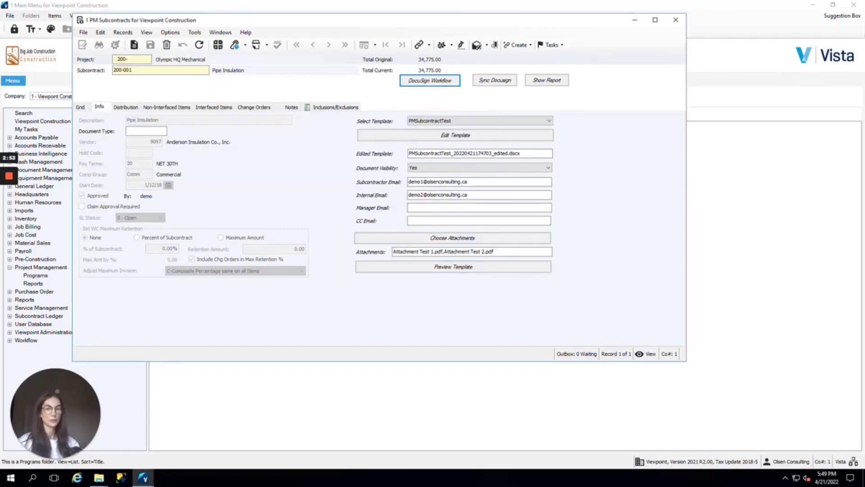
click(229, 477)
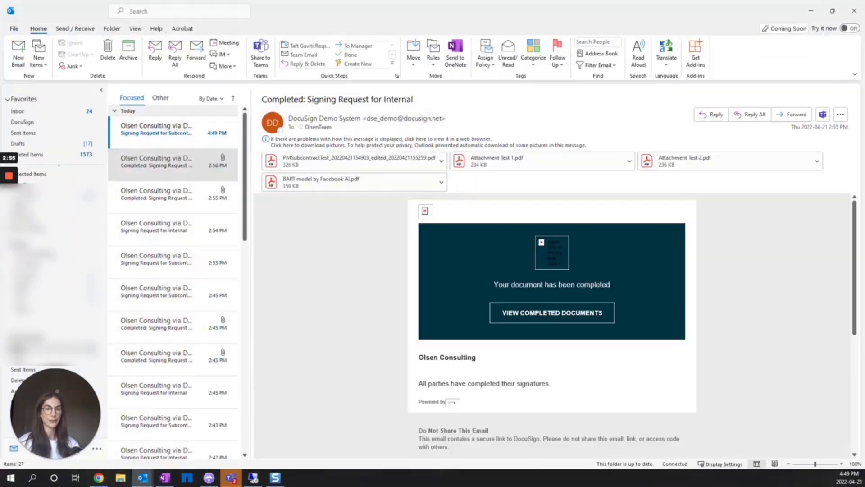
- Open the new Signing Request for Subcontractor email and review its documents in DocuSign
click(173, 161)
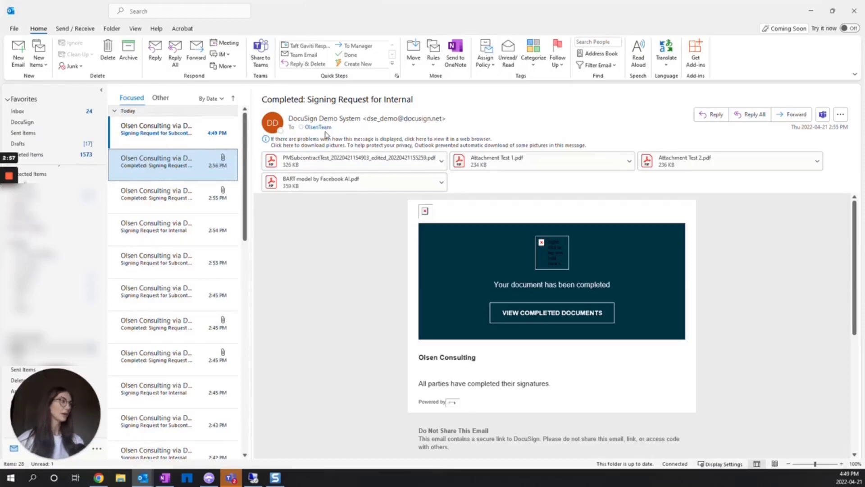
mouse_move(171, 129)
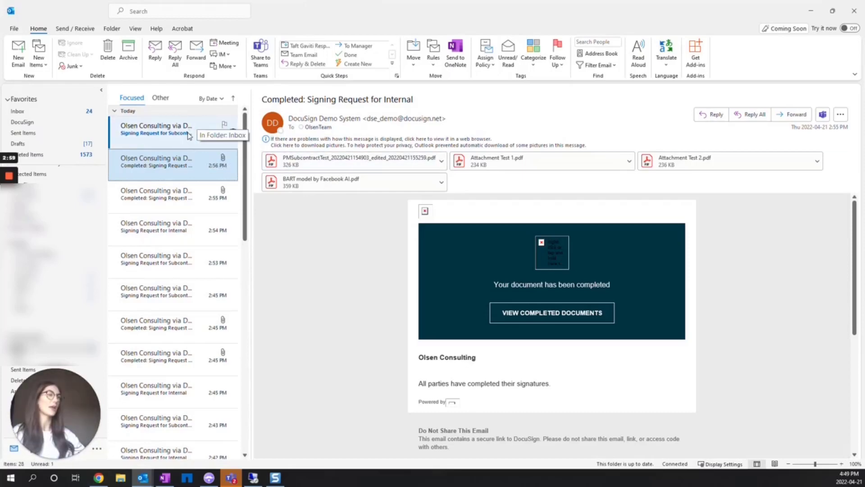
click(166, 129)
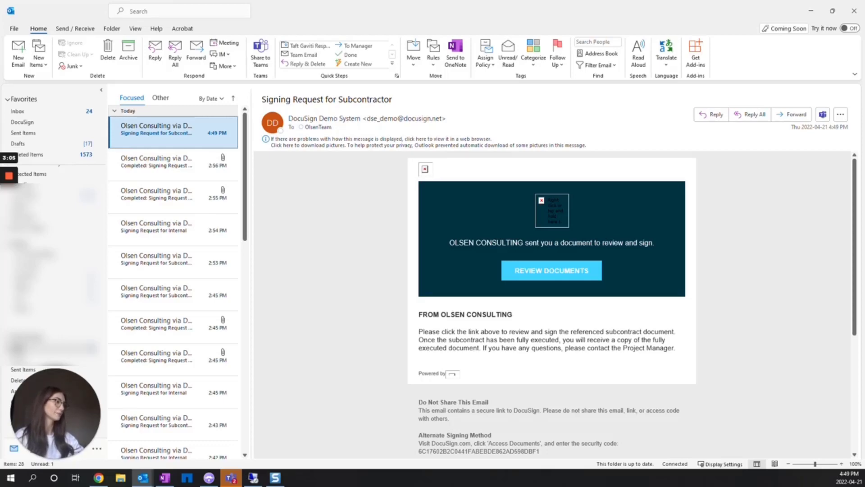
click(551, 270)
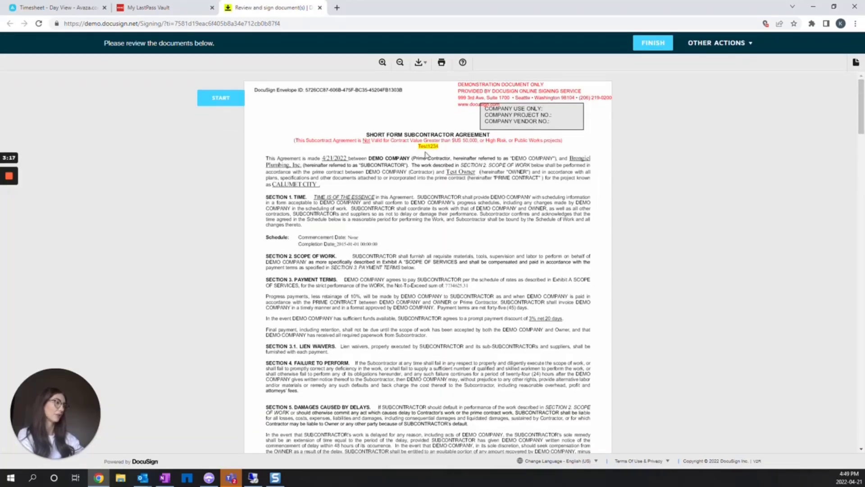
- Fill the subcontractor name and title with d1, initial page 4, finish signing and decline viewing the copy
scroll(down, 3)
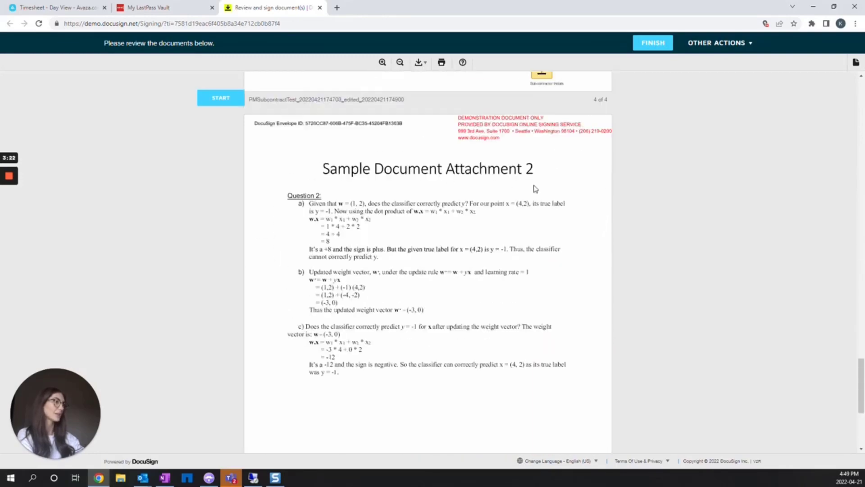
mouse_move(447, 181)
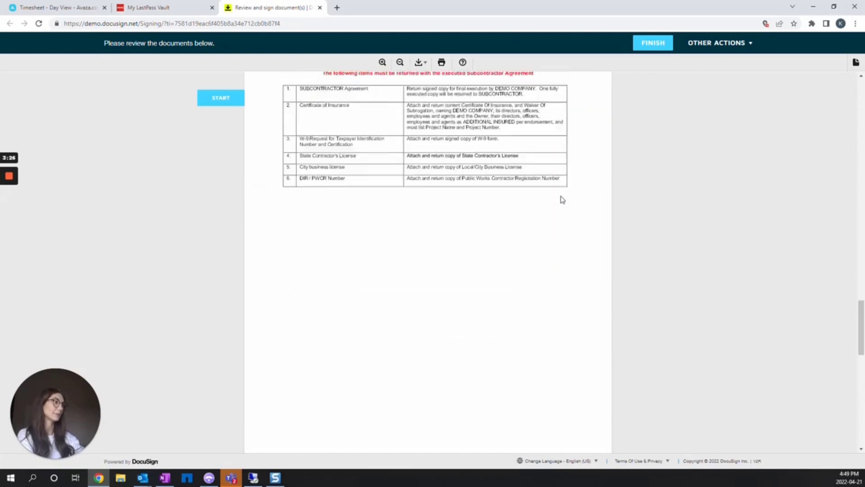
click(220, 97)
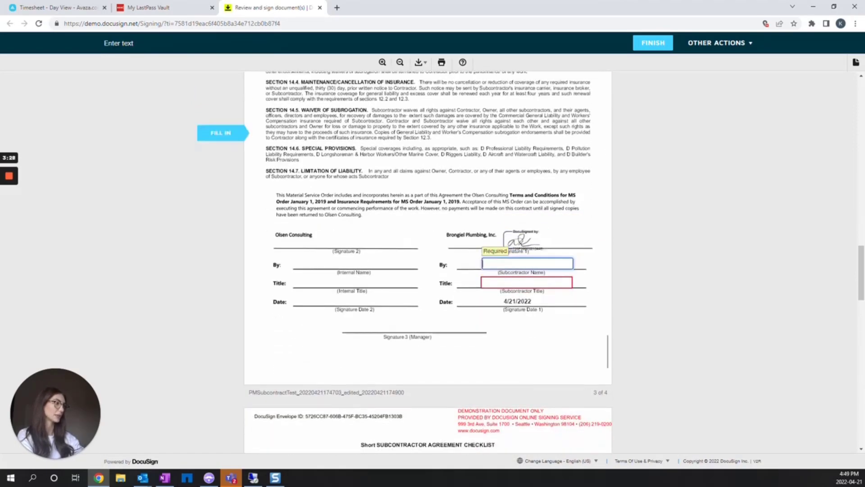
text(d1)
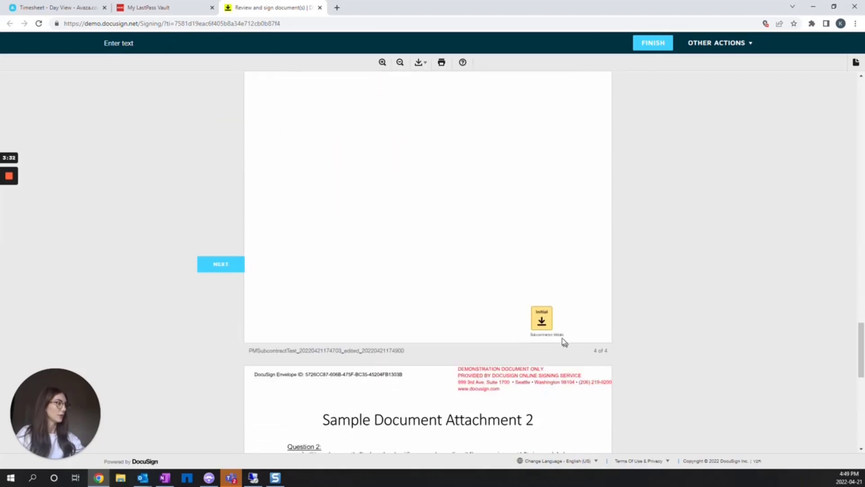
click(542, 320)
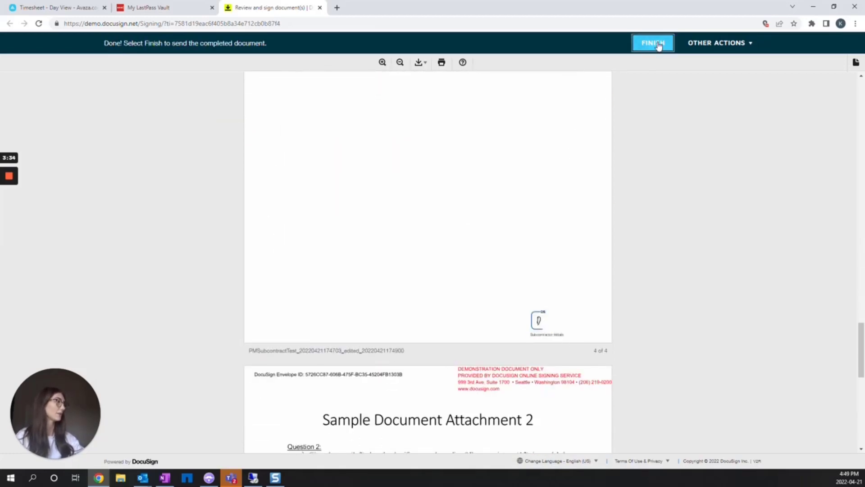
click(653, 42)
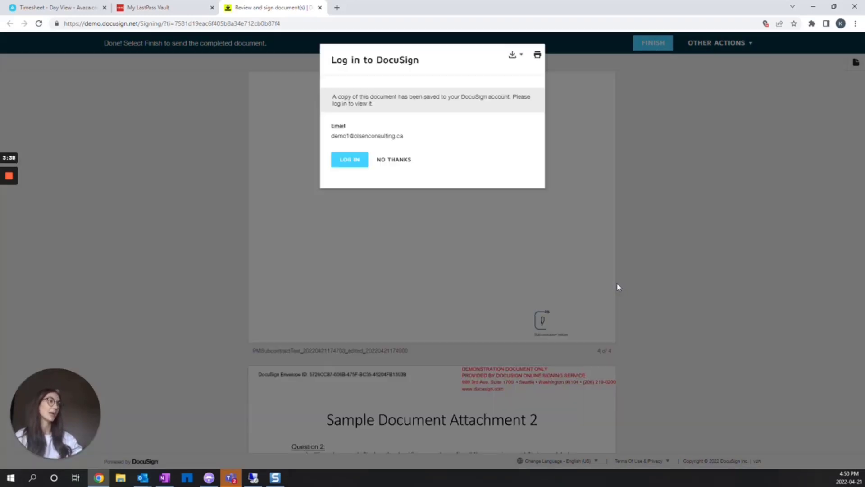
click(394, 160)
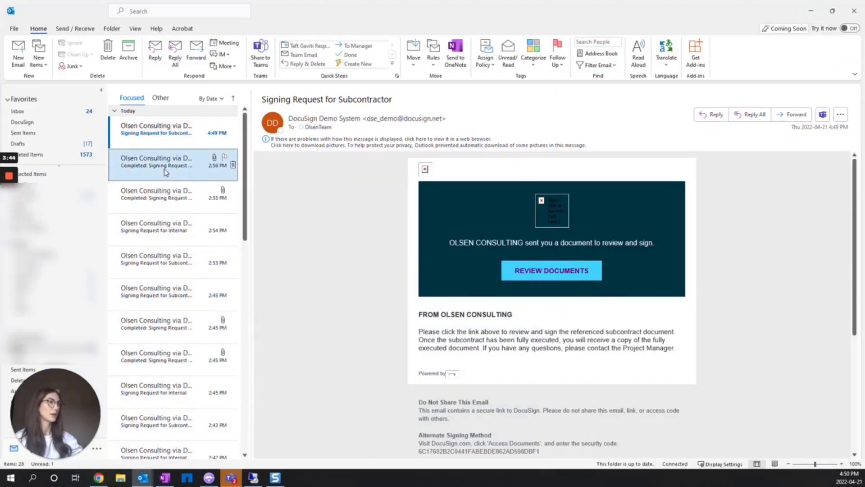
- Open the Signing Request for Internal email and review its documents in DocuSign
click(171, 129)
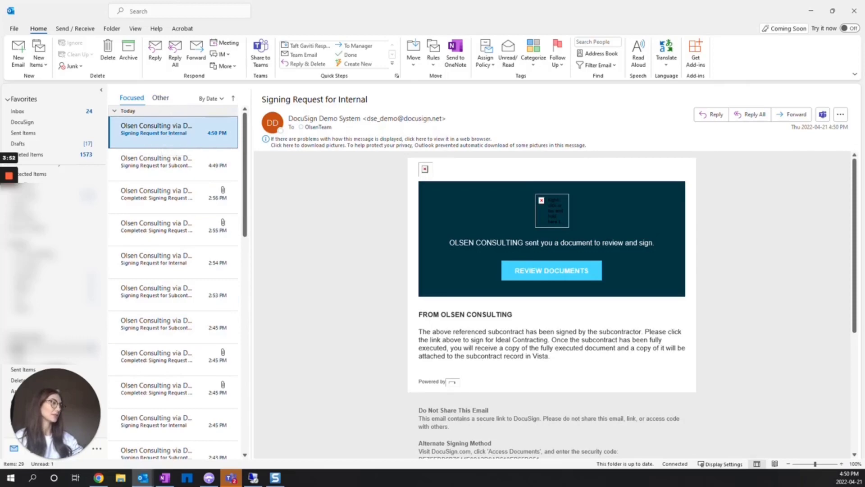
click(551, 271)
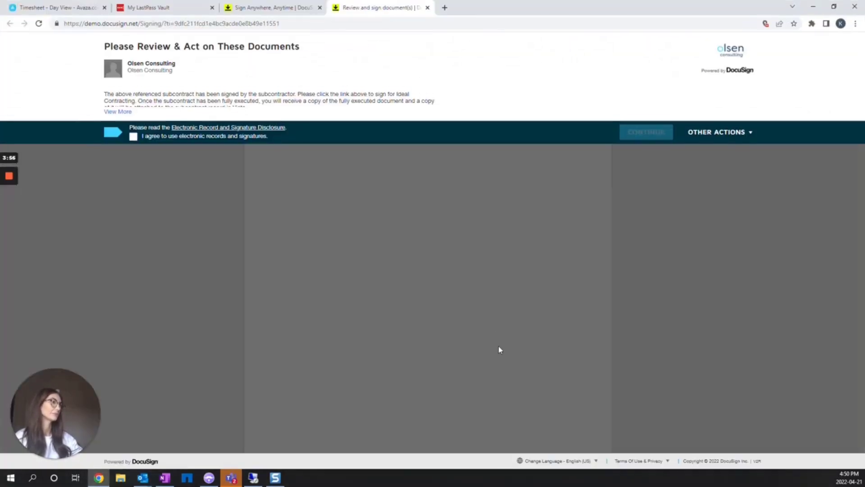
- Consent to electronic records, adopt the internal signature on the agreement and fill name and title with d2
click(133, 136)
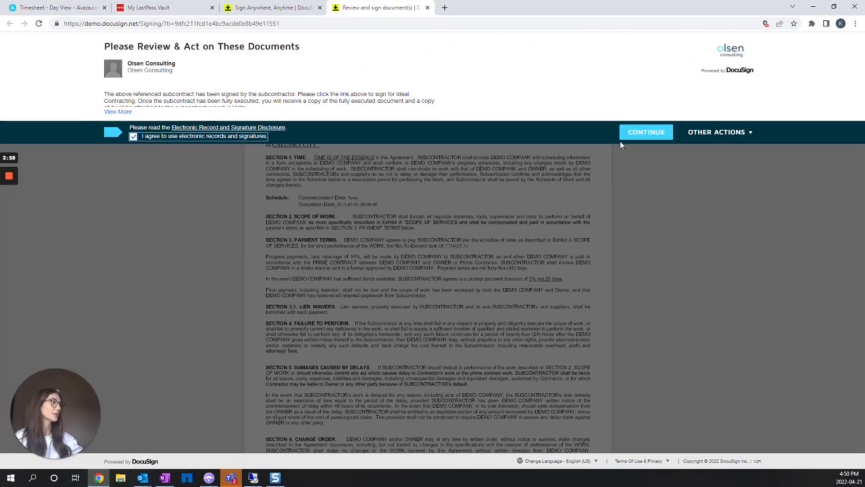
click(646, 132)
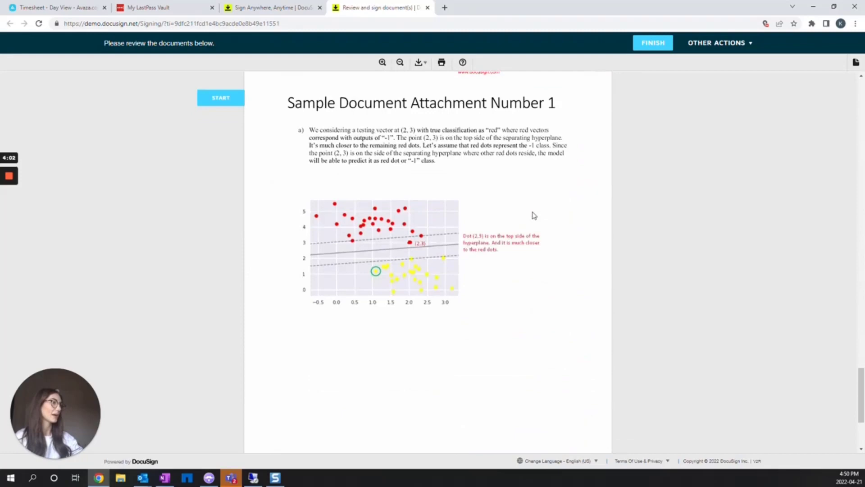
scroll(down, 3)
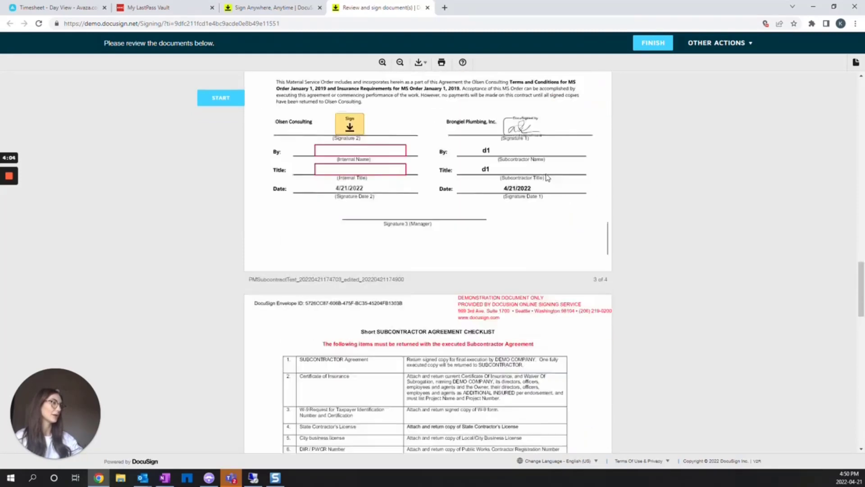
click(349, 126)
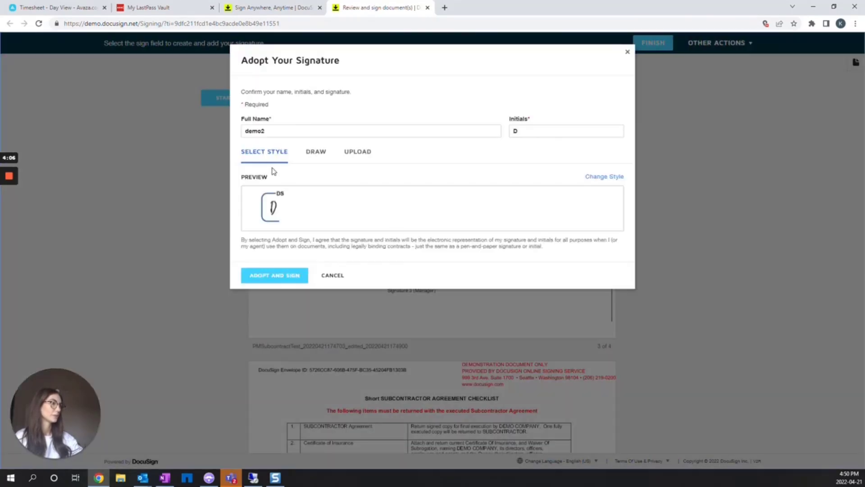
click(274, 275)
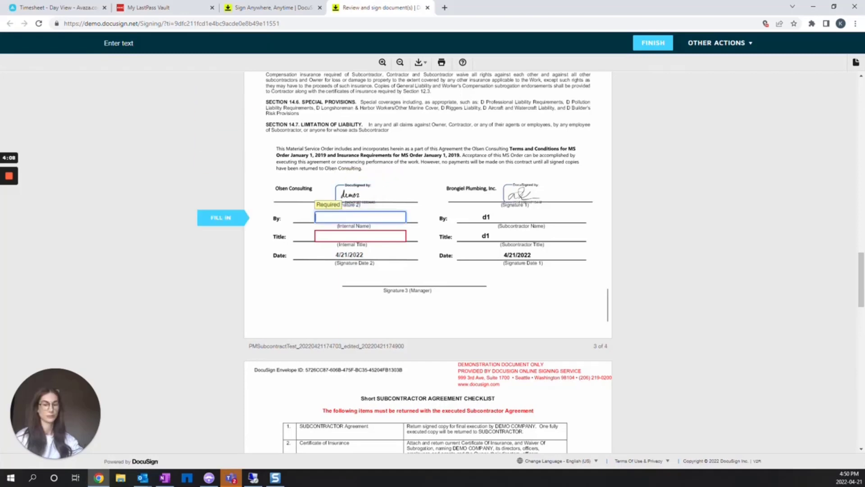
text(d2)
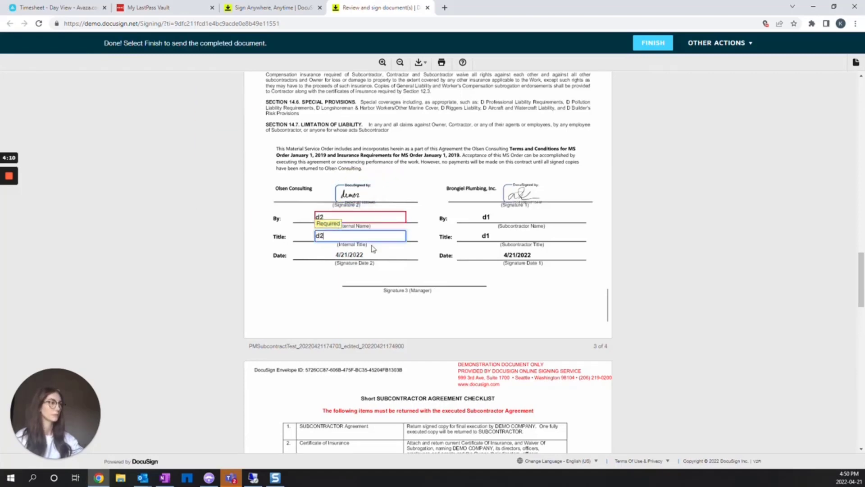
scroll(down, 3)
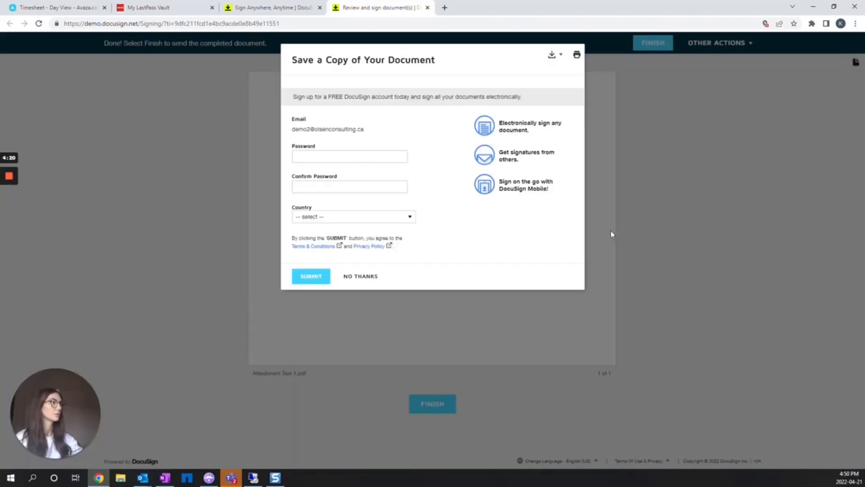
mouse_move(295, 55)
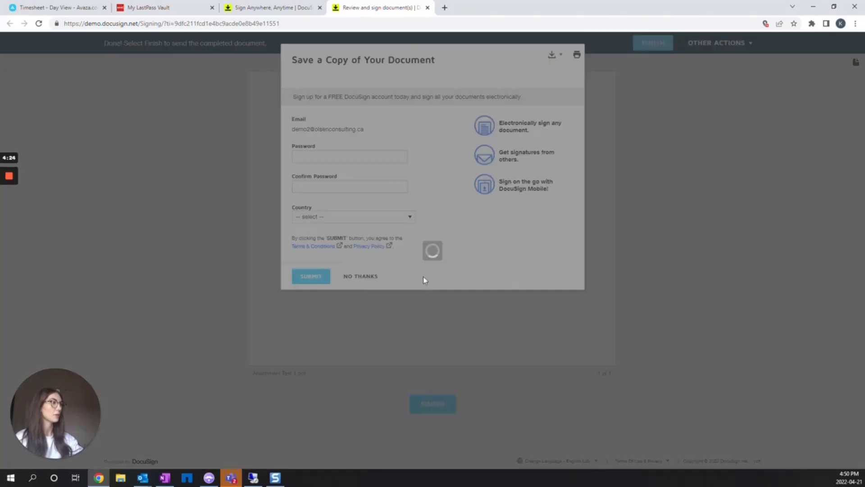
- Refresh subcontract 200-001 in Vista and review its attachment list of two test PDFs and the unsigned copy
click(361, 276)
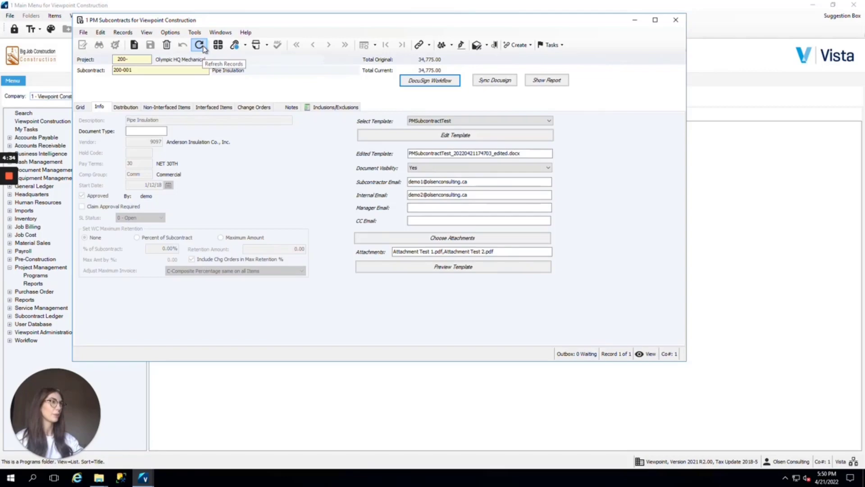
click(200, 45)
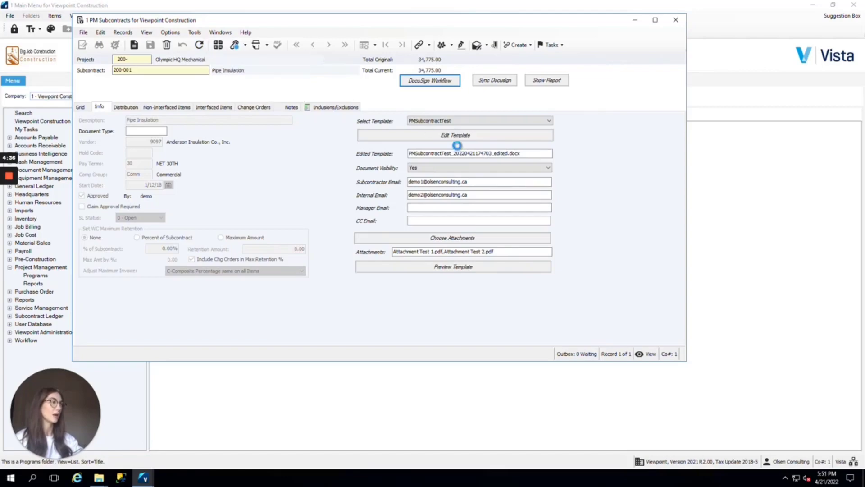
click(451, 238)
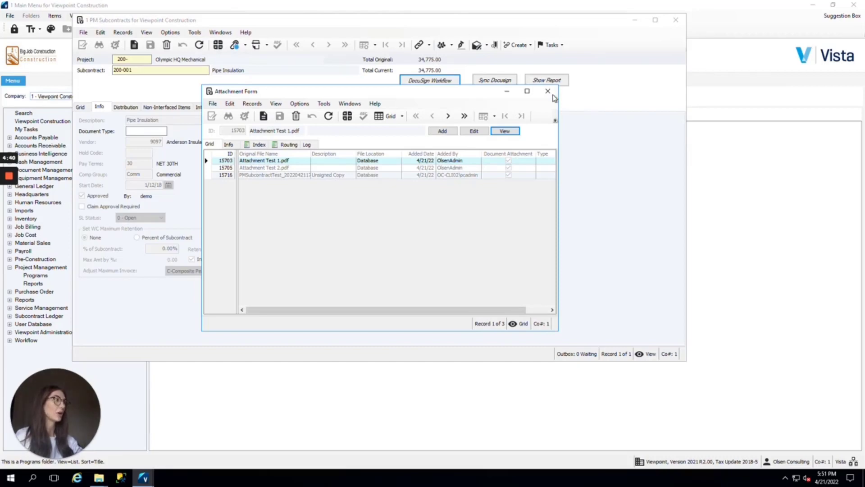
click(547, 91)
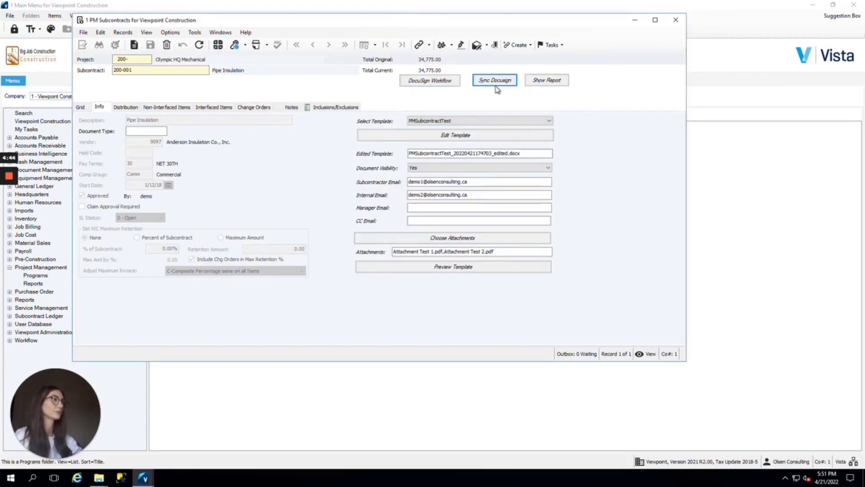
- Sync the signed DocuSign documents into Vista and dismiss the 'Syncing completed successfully' message
click(494, 81)
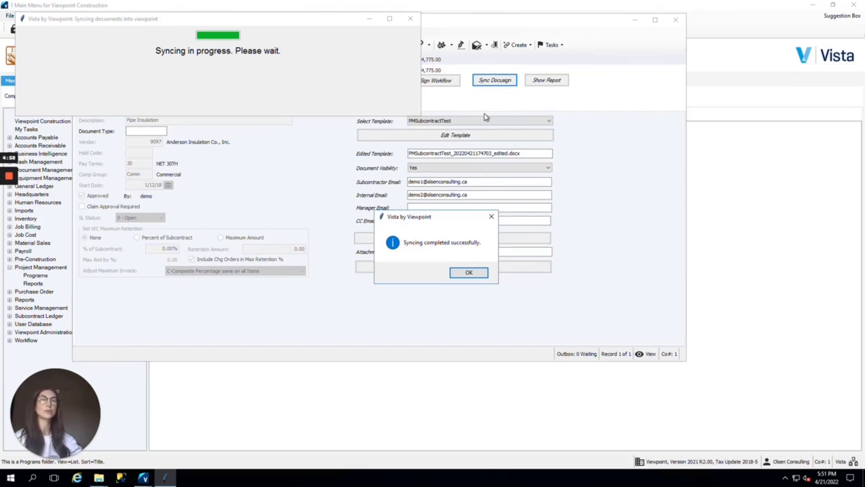
mouse_move(414, 262)
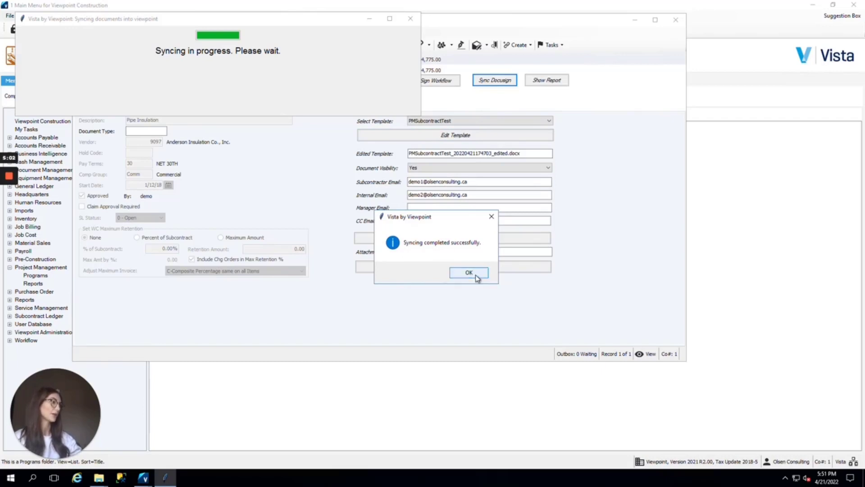
click(468, 272)
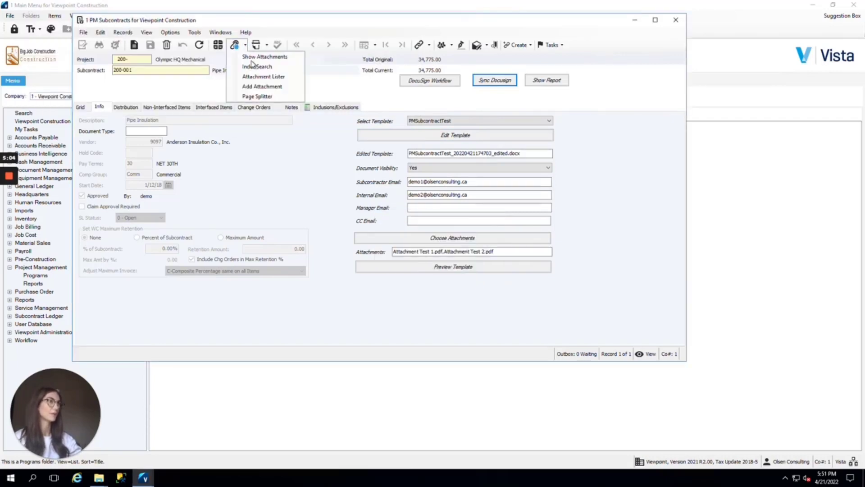
- Show the four attachments and view the signed DocuSign copy of the subcontract
click(266, 56)
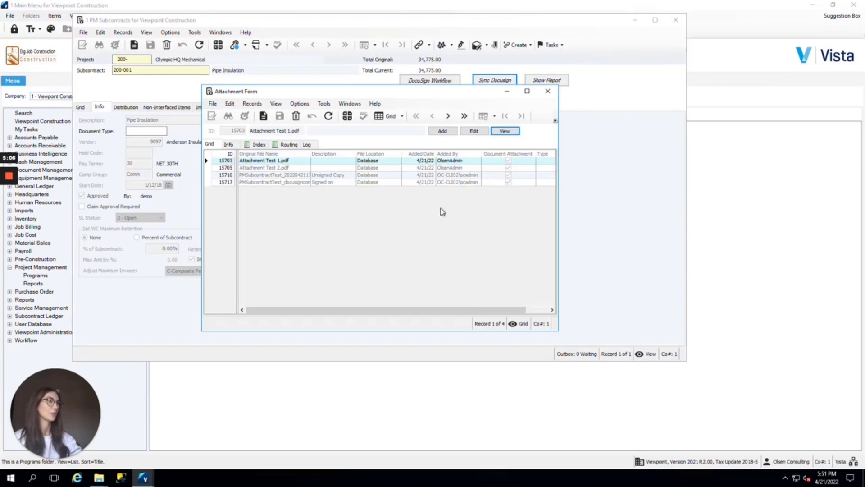
click(274, 182)
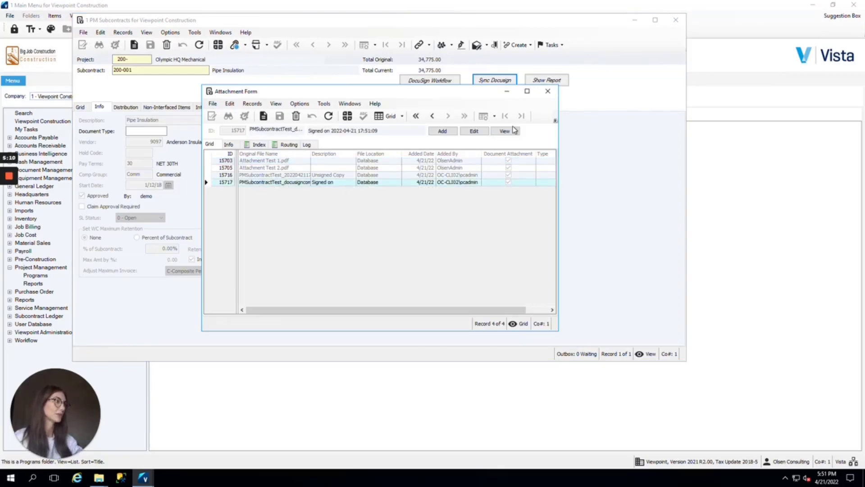
click(503, 131)
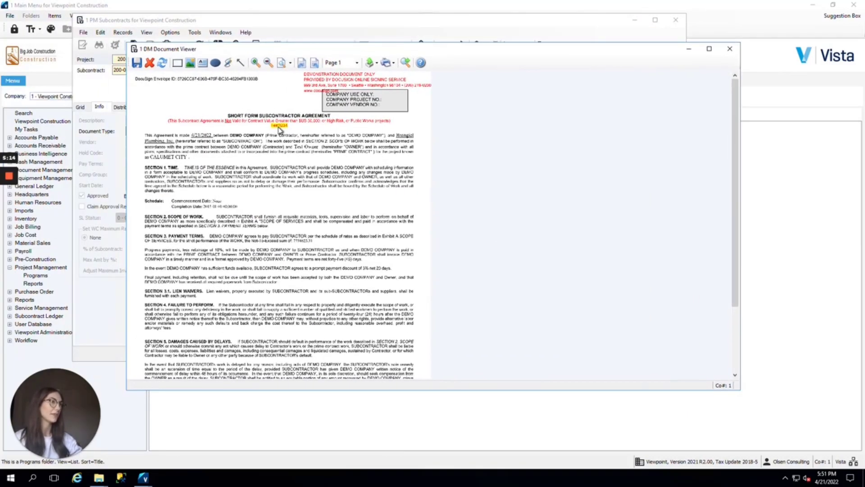
- Page through the signed agreement to the sample attachment page, then the signature page dated 4/21/2022
scroll(down, 3)
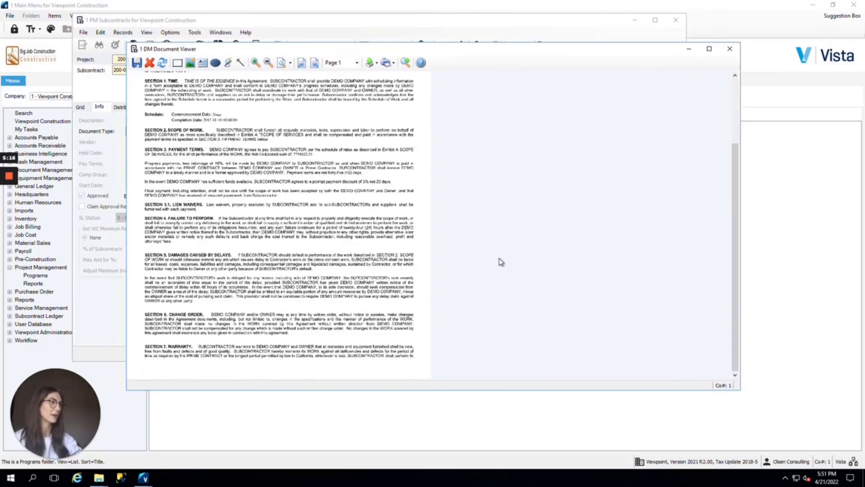
click(356, 62)
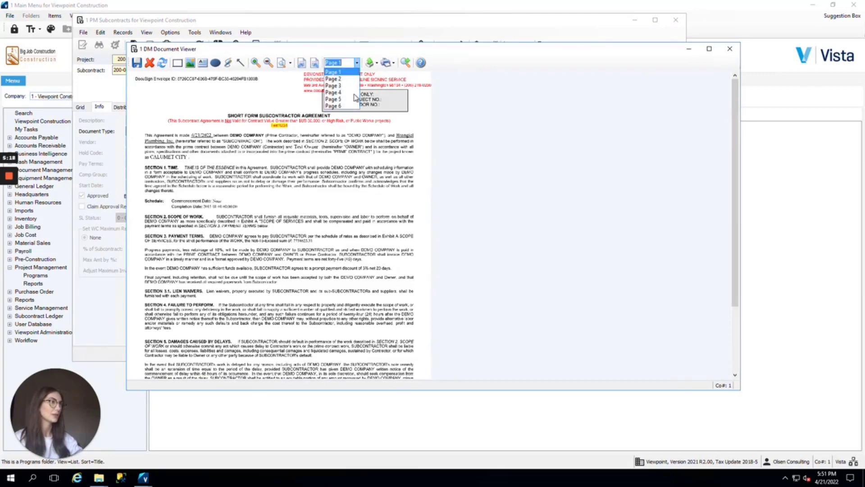
click(332, 92)
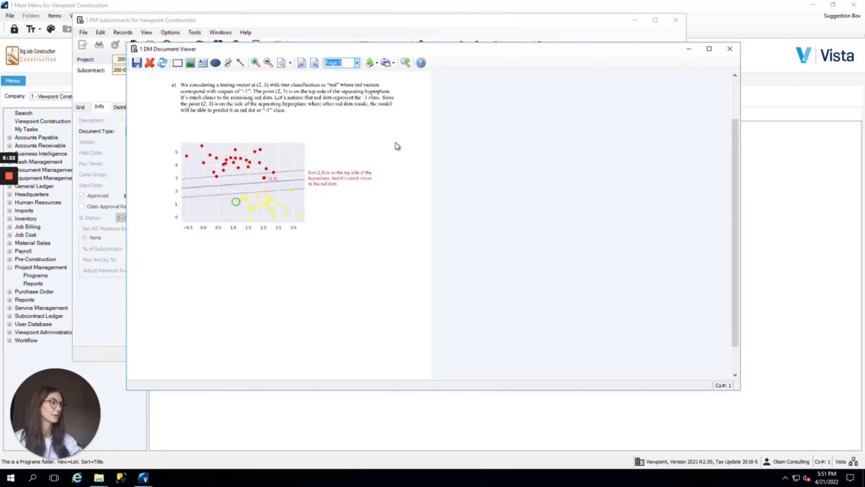
click(356, 62)
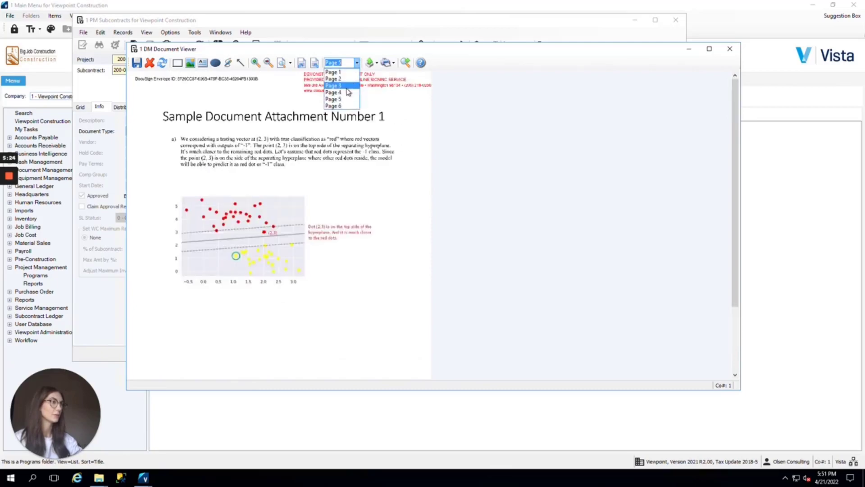
click(333, 78)
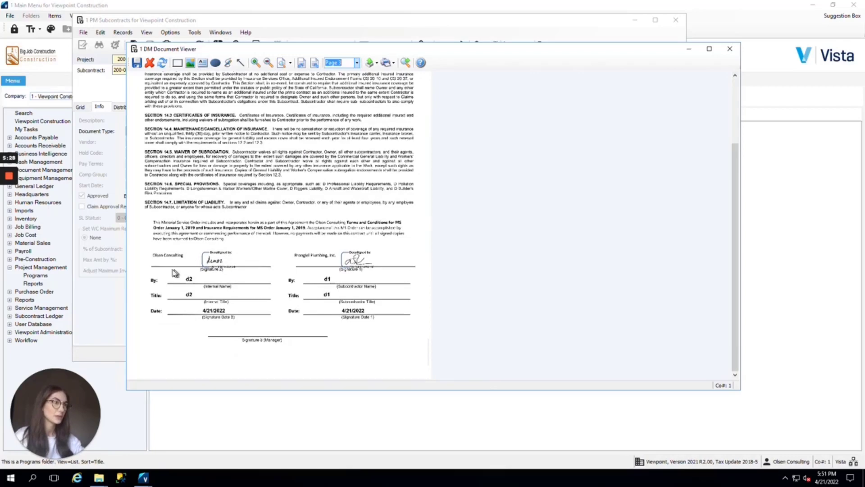
mouse_move(319, 340)
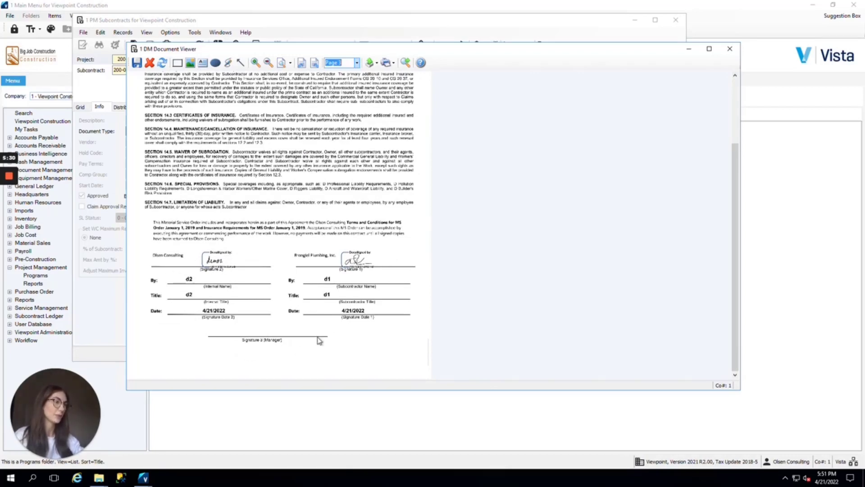
mouse_move(287, 362)
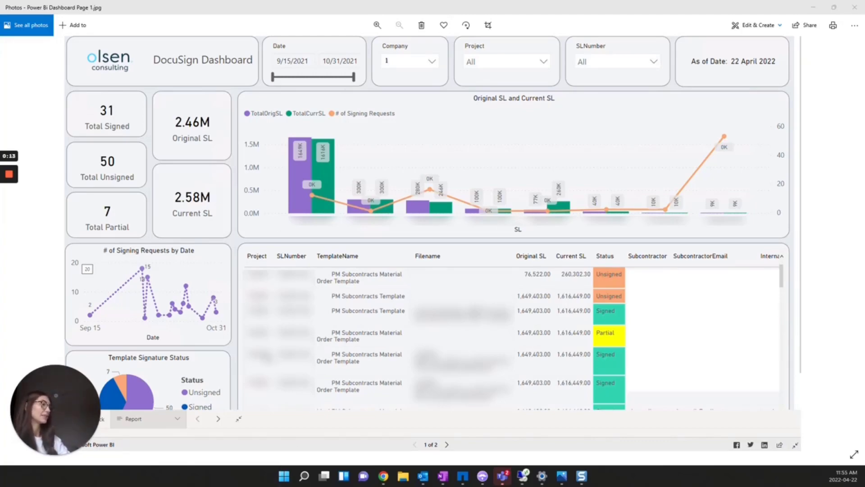
mouse_move(663, 363)
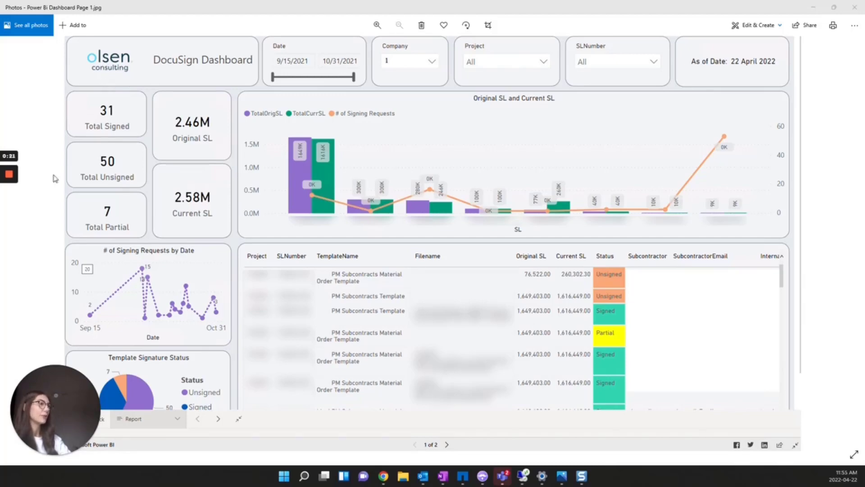
mouse_move(335, 139)
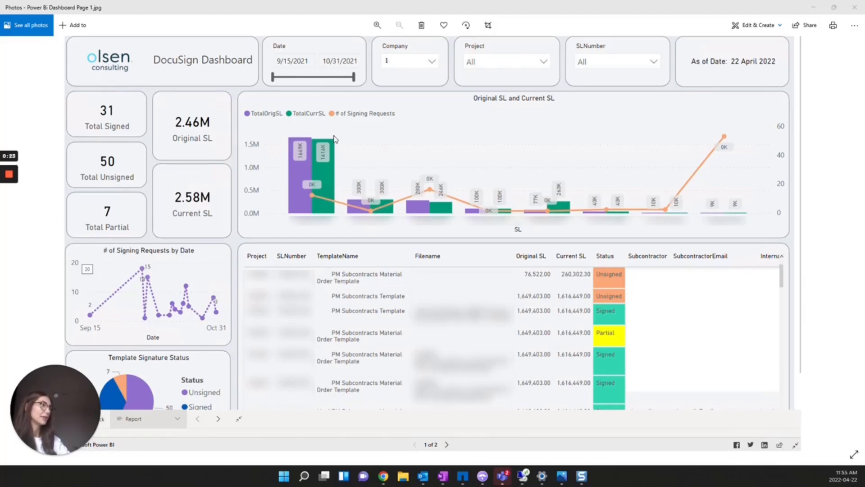
mouse_move(478, 74)
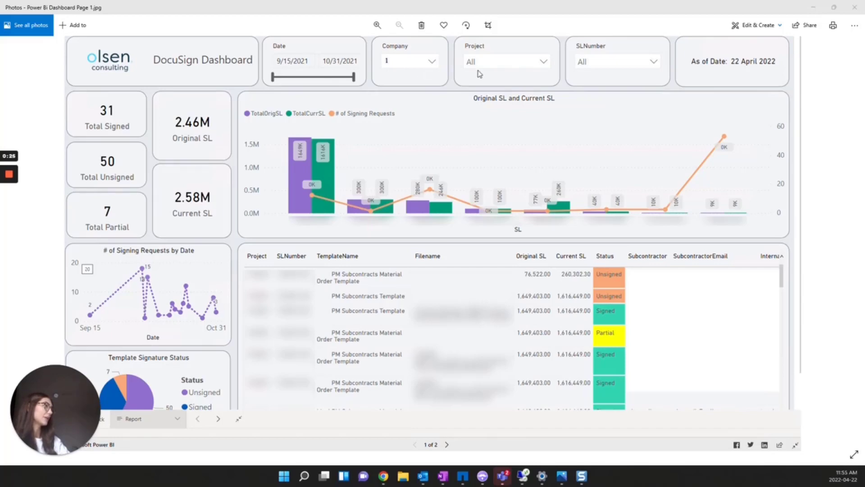
mouse_move(591, 87)
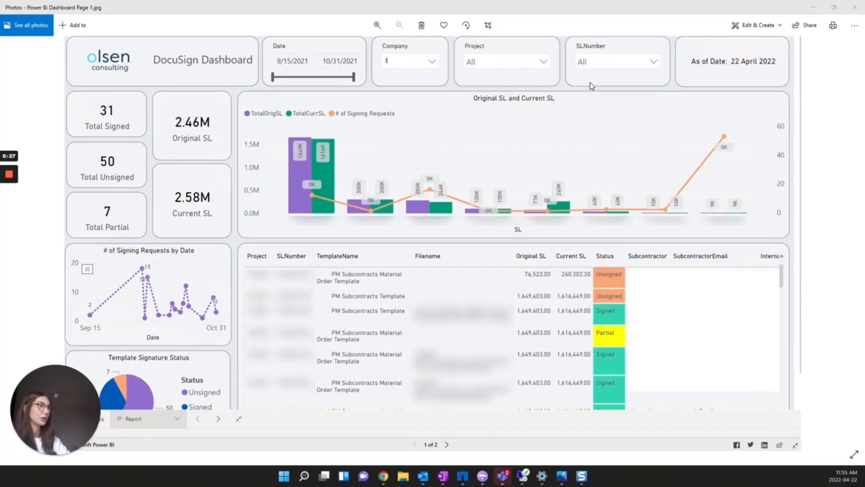
mouse_move(137, 140)
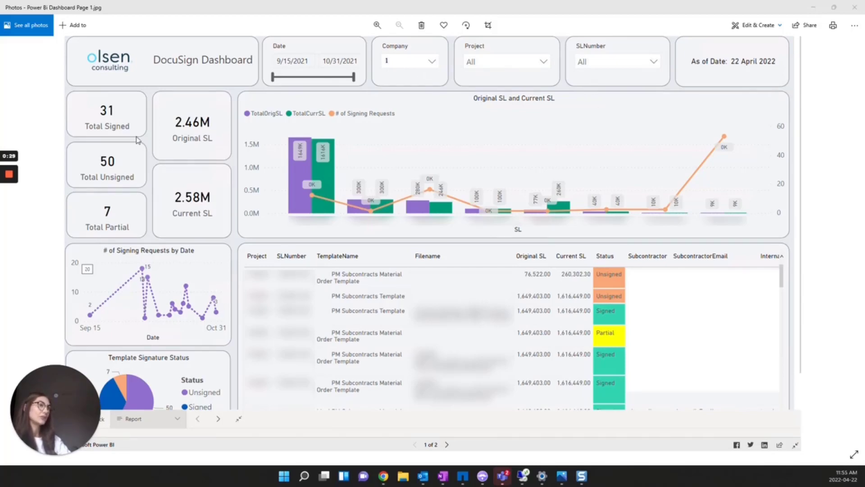
mouse_move(138, 230)
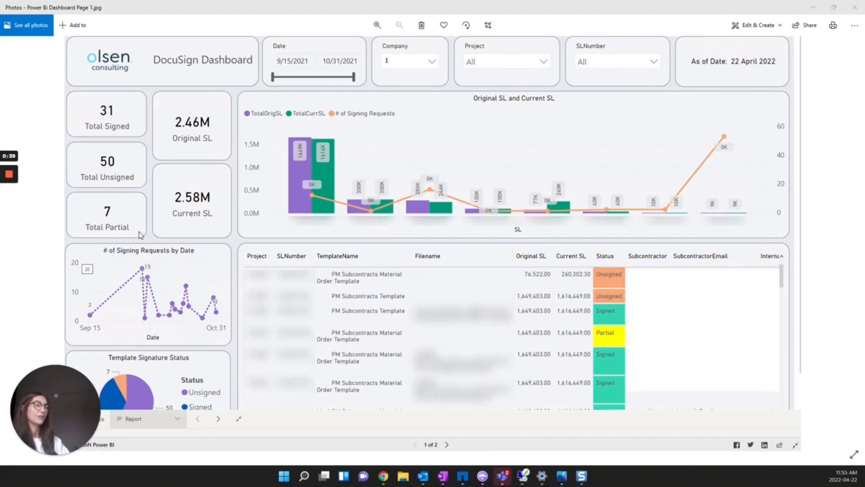
mouse_move(143, 238)
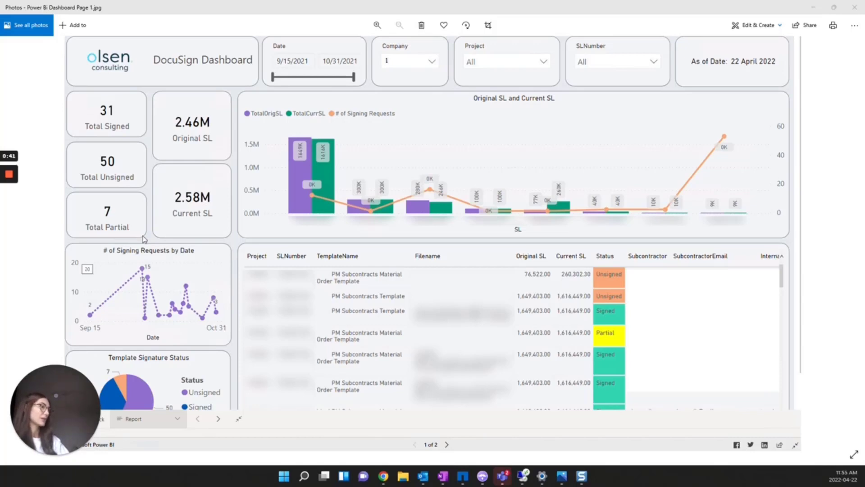
mouse_move(235, 125)
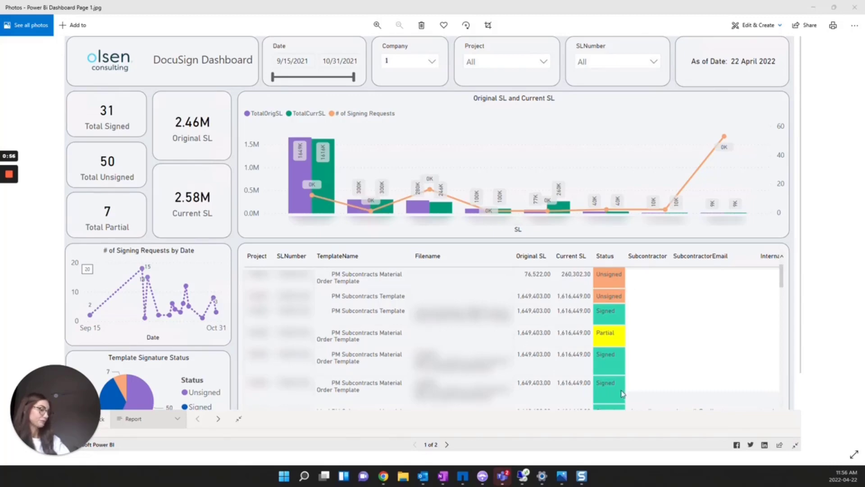
mouse_move(646, 368)
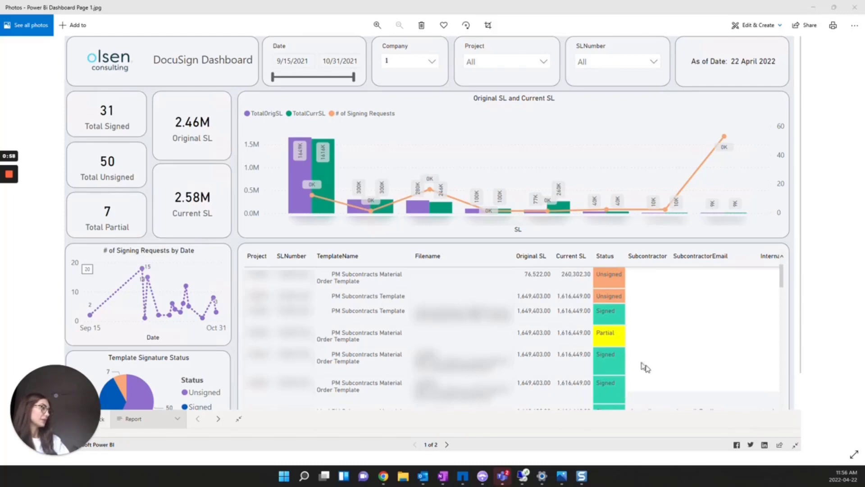
- Show Power BI Dashboard Page 2 with the completed subcontract PDF preview
click(447, 444)
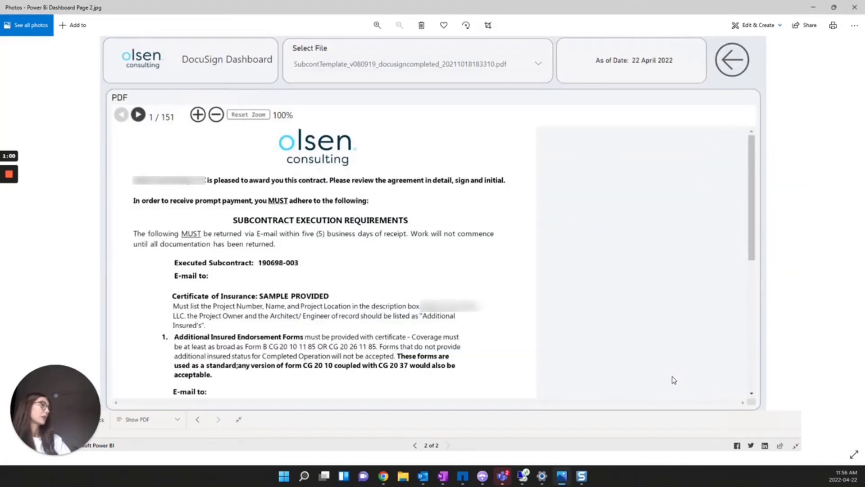
mouse_move(728, 218)
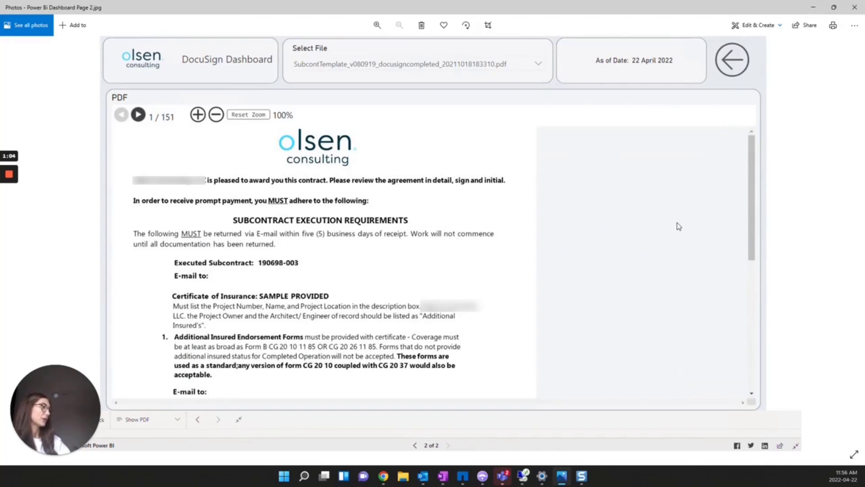
mouse_move(351, 191)
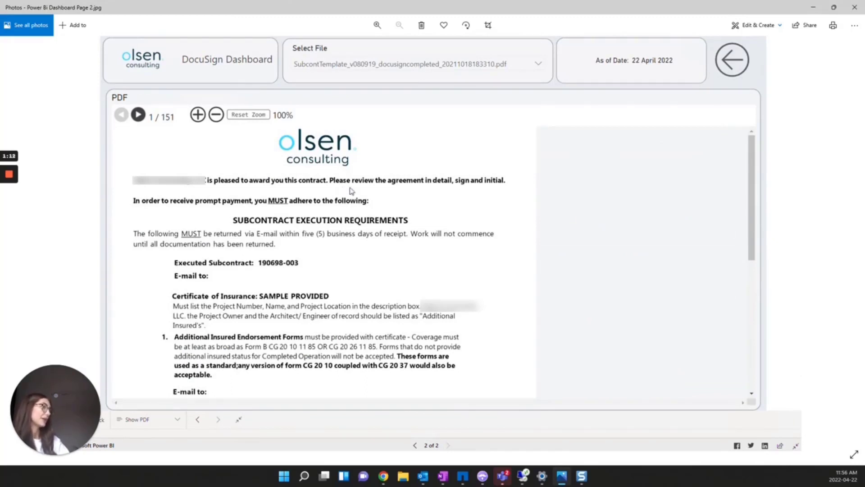